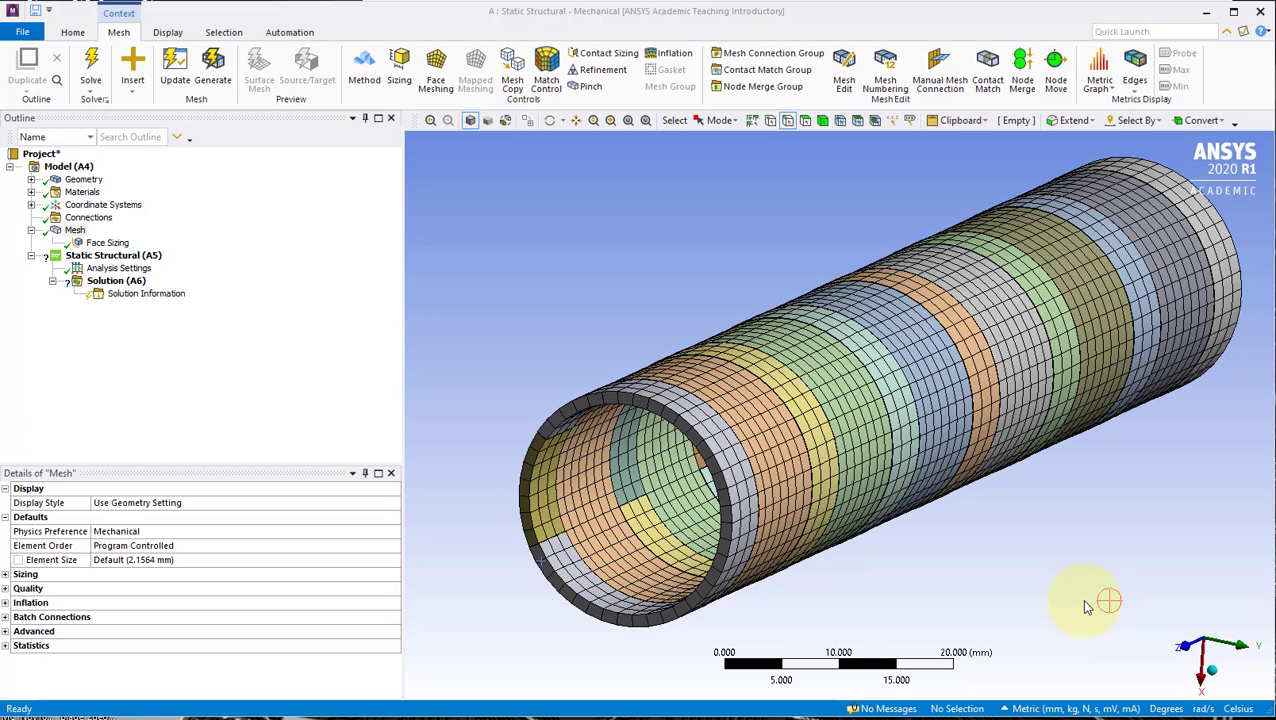
pyautogui.moveTo(1142, 596)
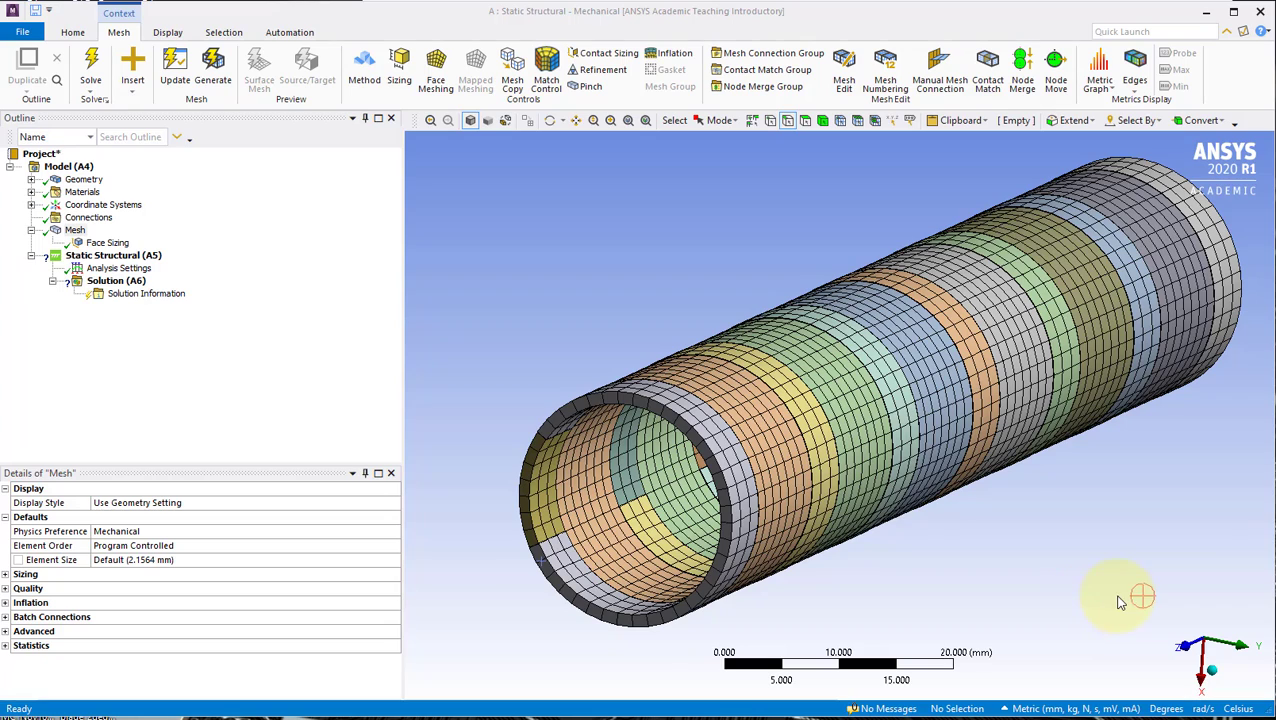
pyautogui.moveTo(548, 318)
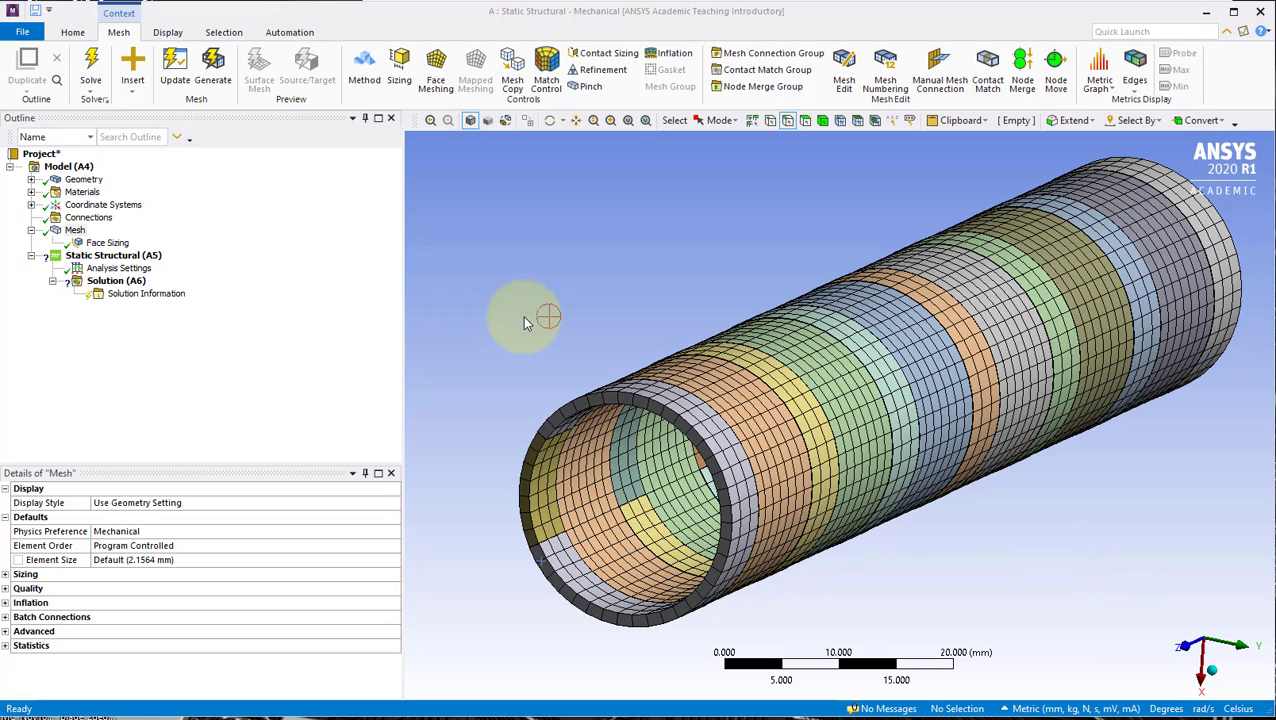
# Turn off Thick Shells and Beams on the Display tab so the mesh renders without thickness
pyautogui.click(167, 32)
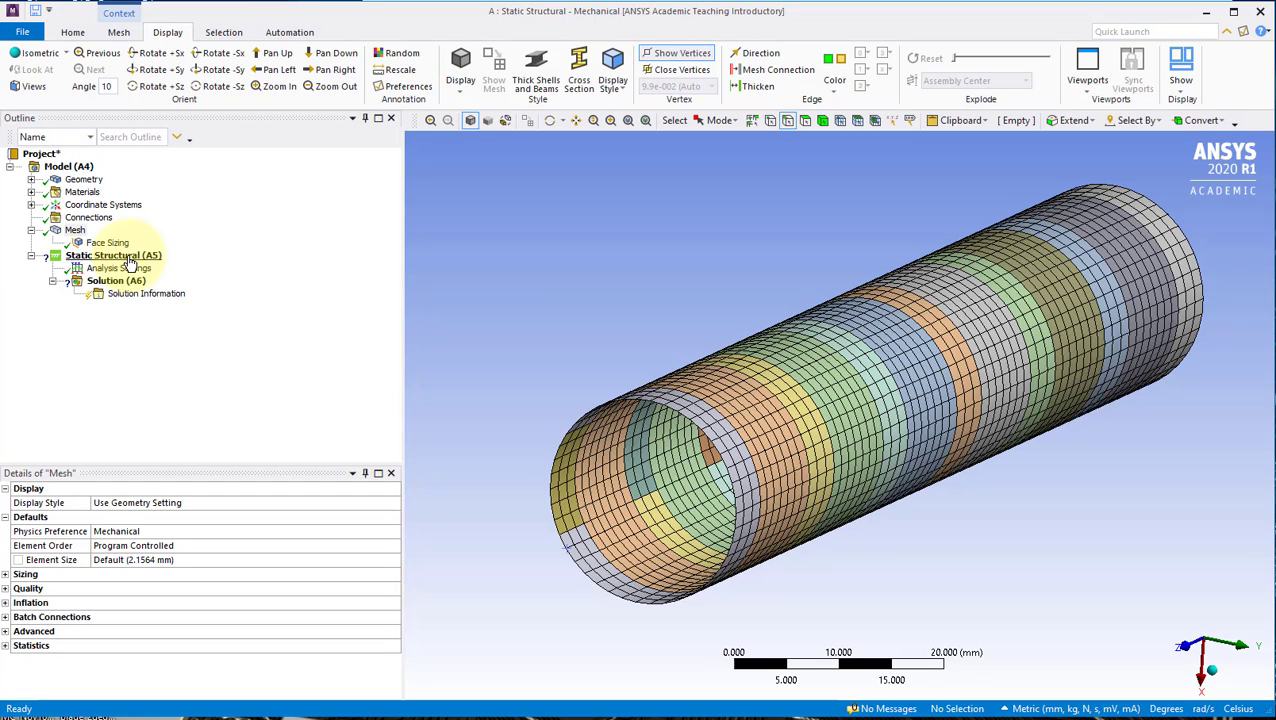
# Insert a Fixed Support and apply it to the four end edges of the pipe
pyautogui.rightClick(113, 255)
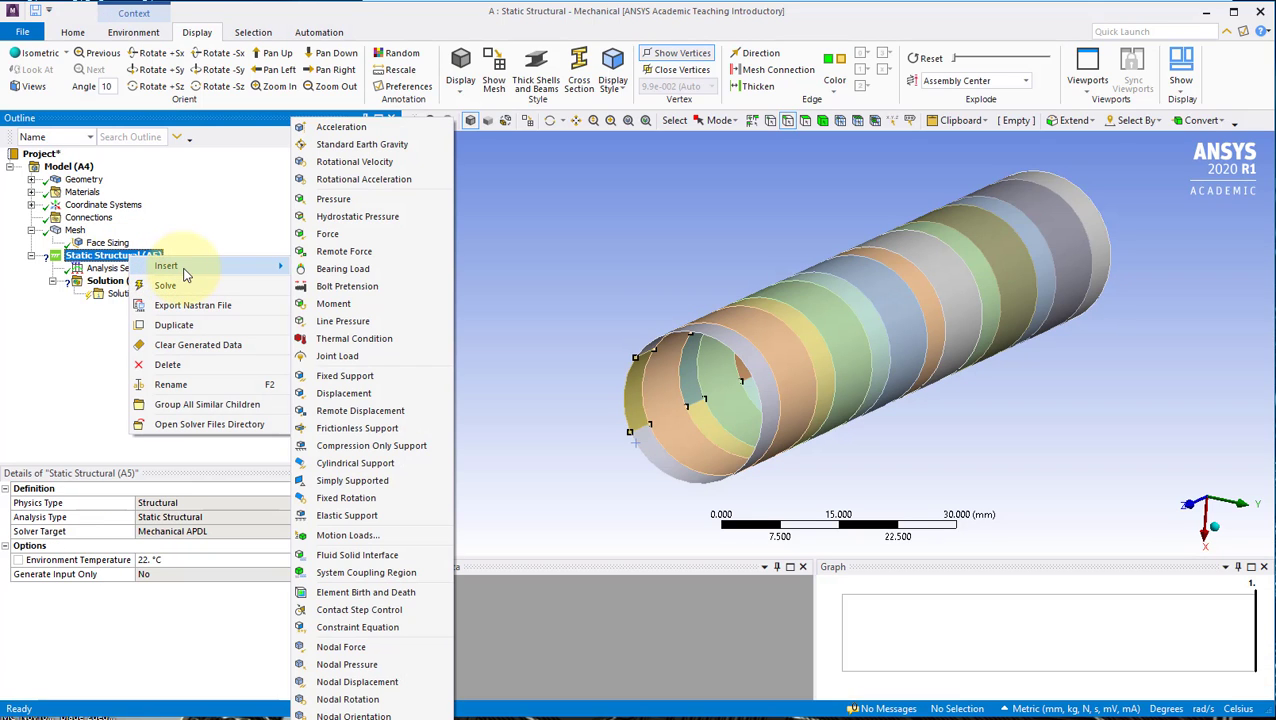
pyautogui.click(345, 375)
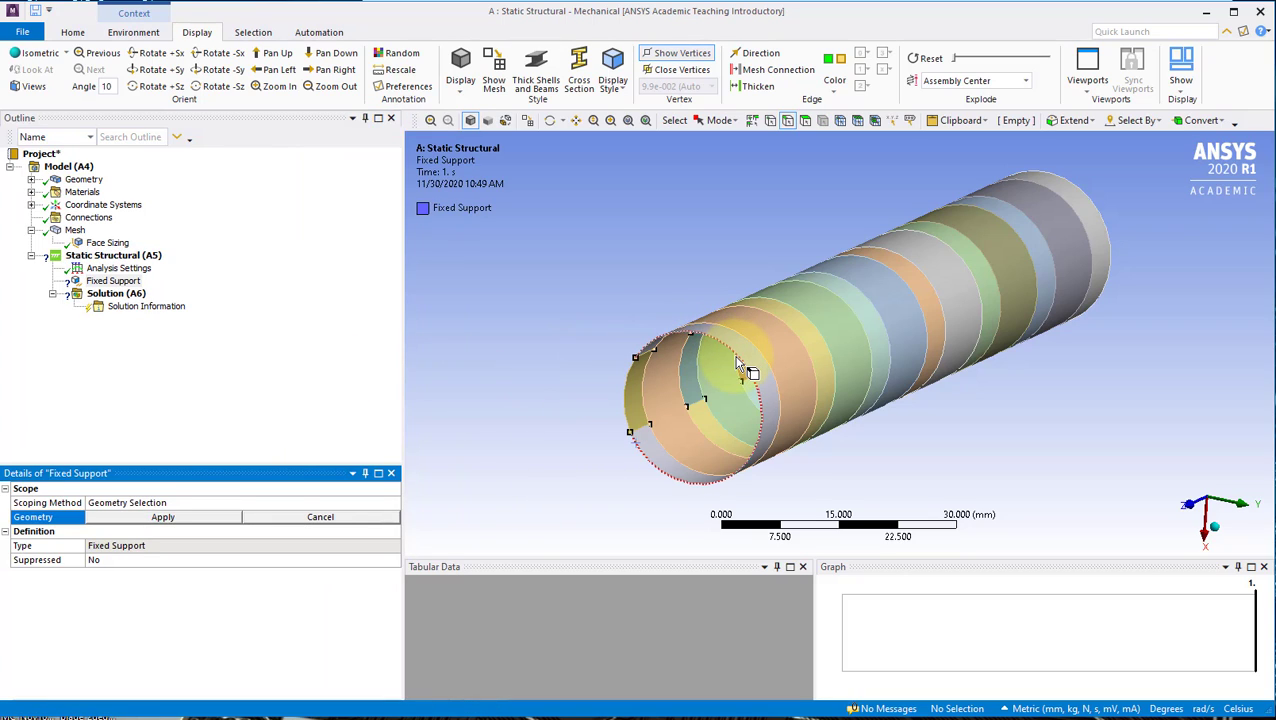
pyautogui.click(765, 425)
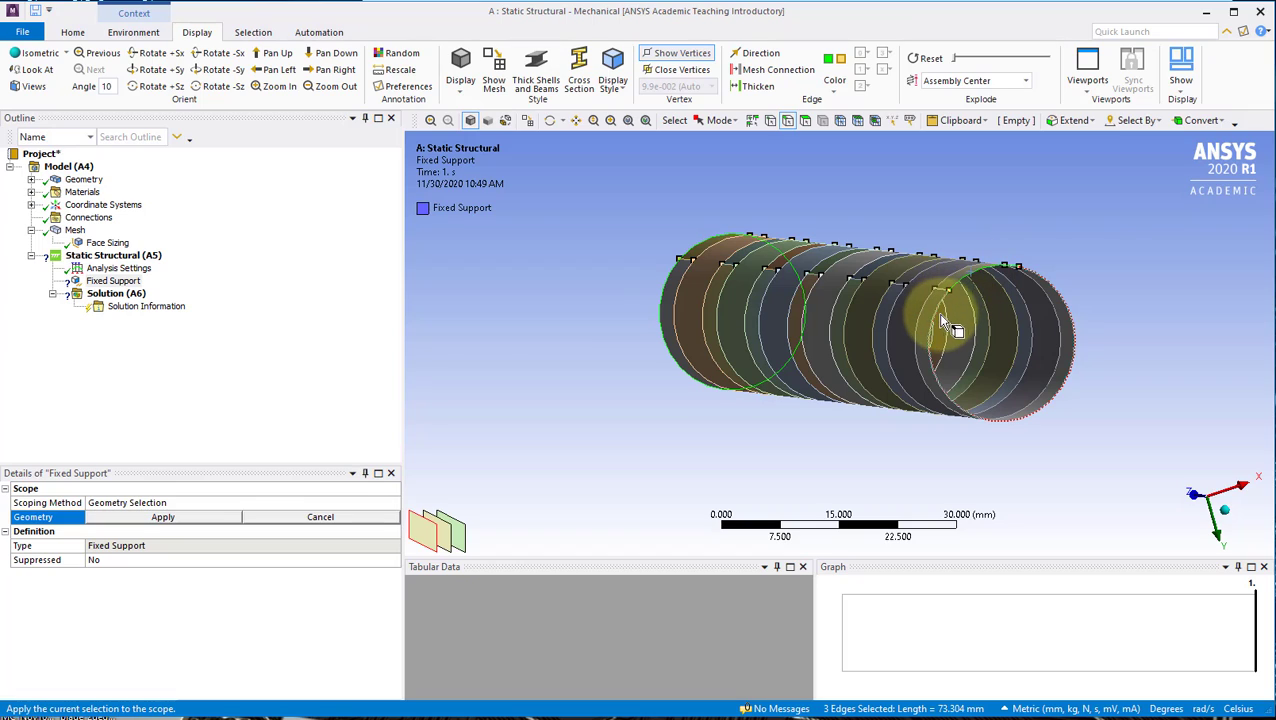
pyautogui.click(945, 325)
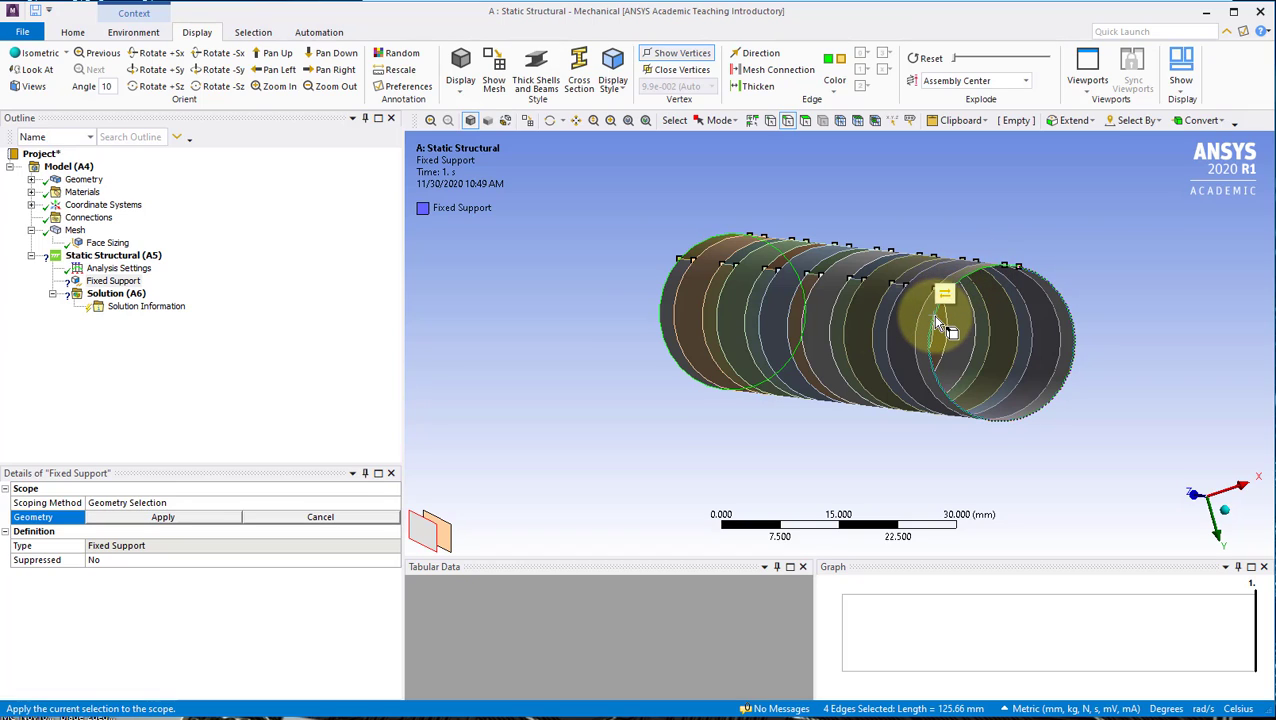
pyautogui.click(162, 517)
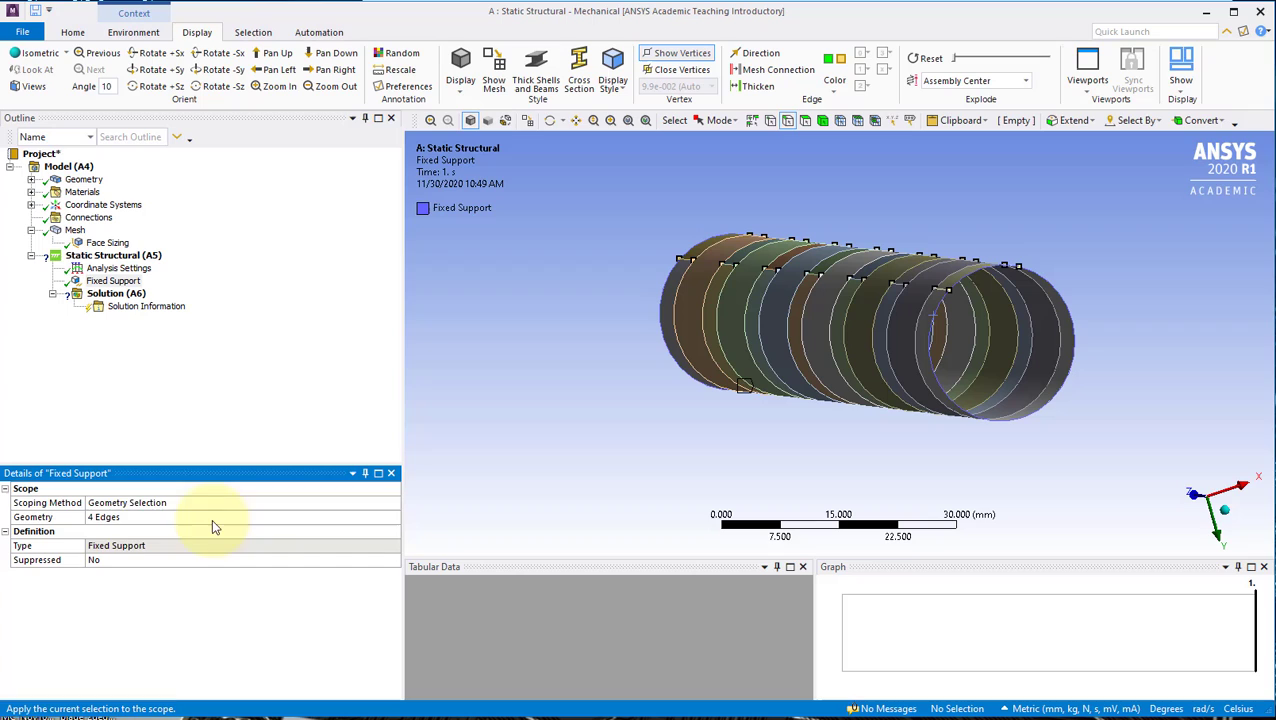
pyautogui.moveTo(305, 493)
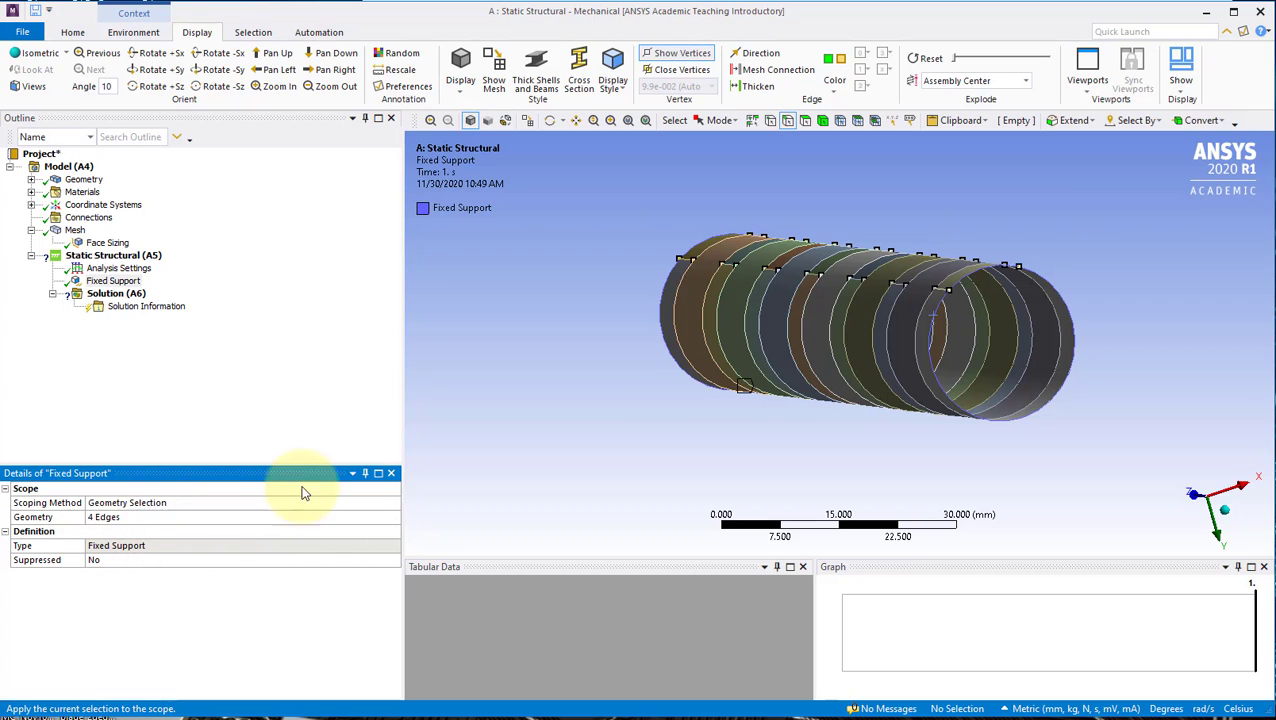
pyautogui.moveTo(780, 445)
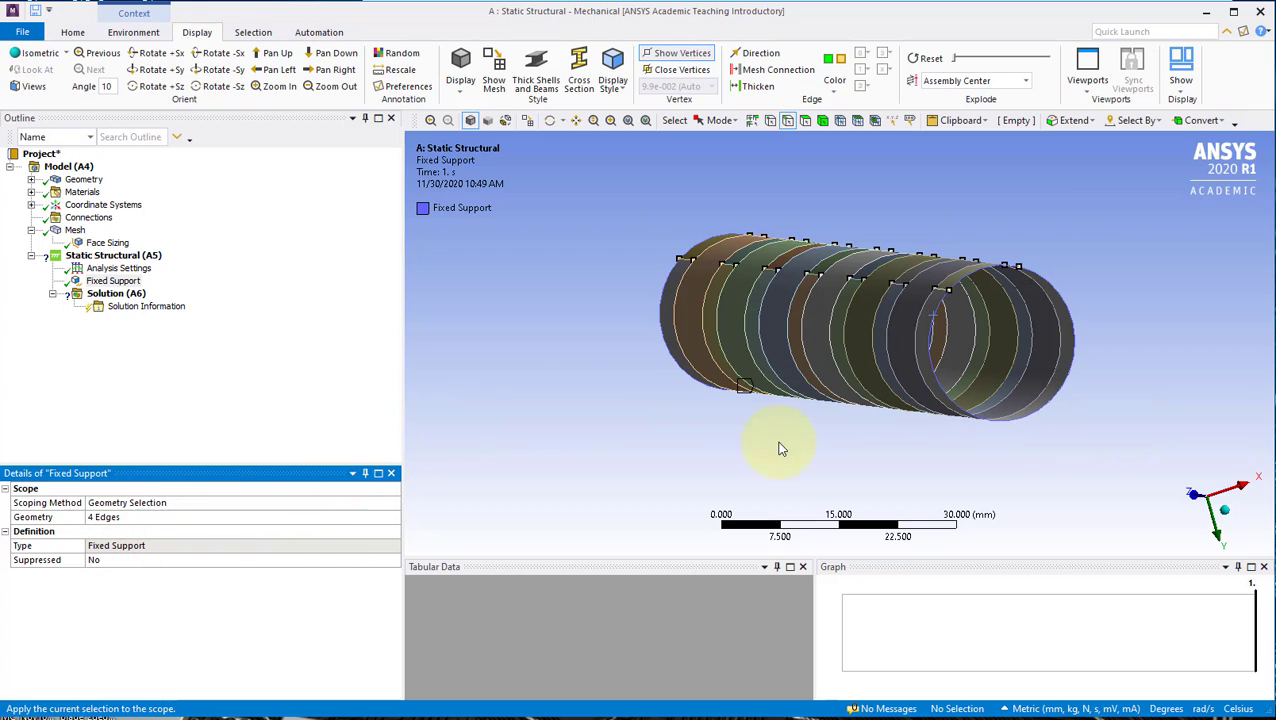
pyautogui.click(113, 255)
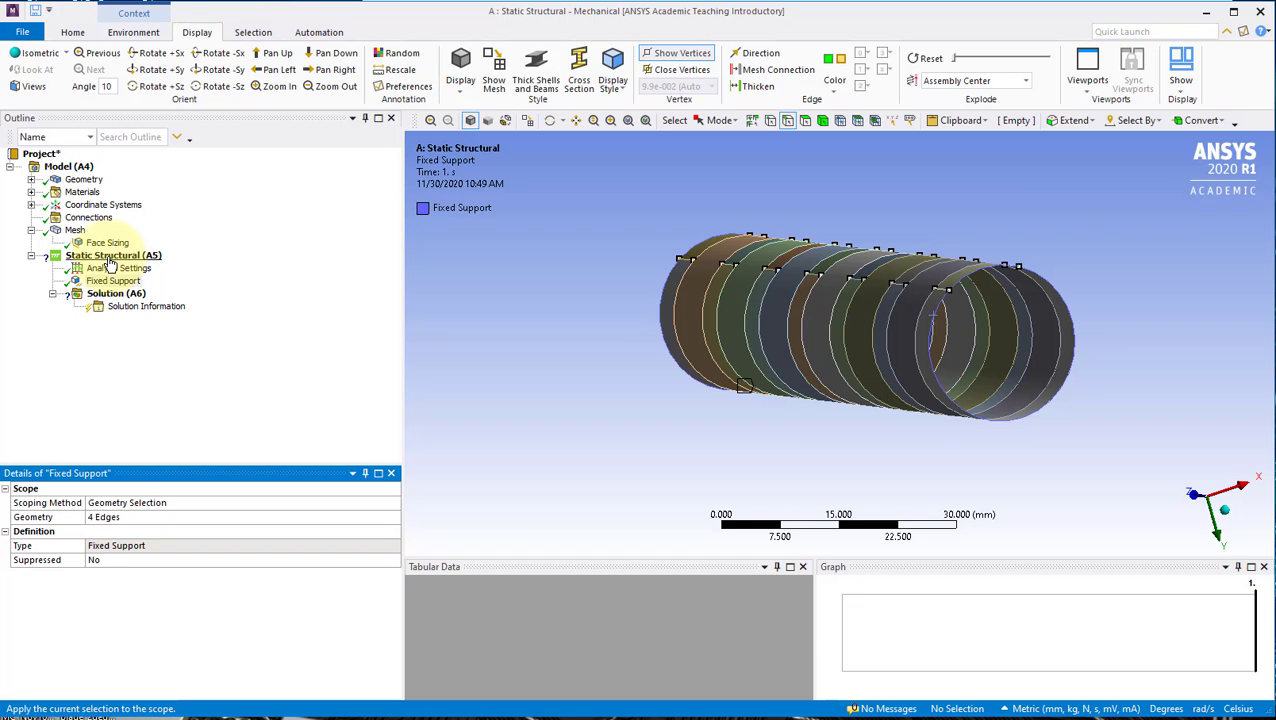
# Insert a Pressure load and apply it to the 20 inner cylinder faces
pyautogui.rightClick(103, 255)
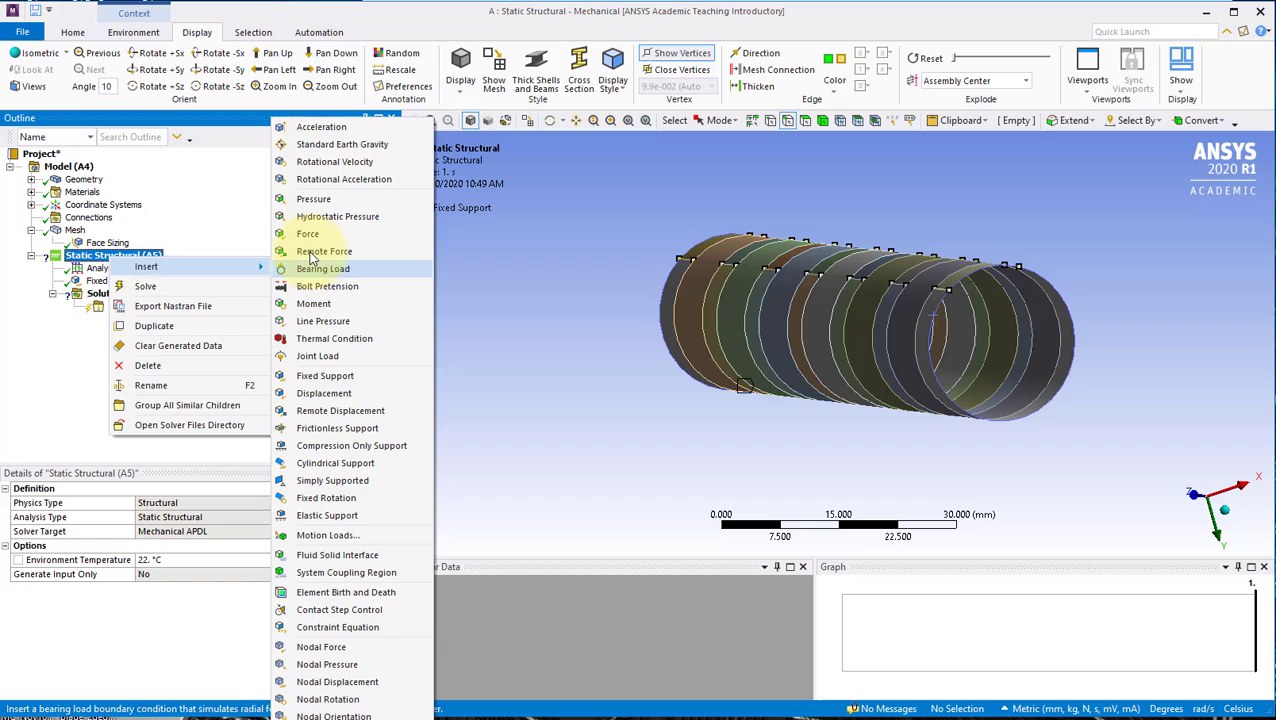
pyautogui.click(313, 198)
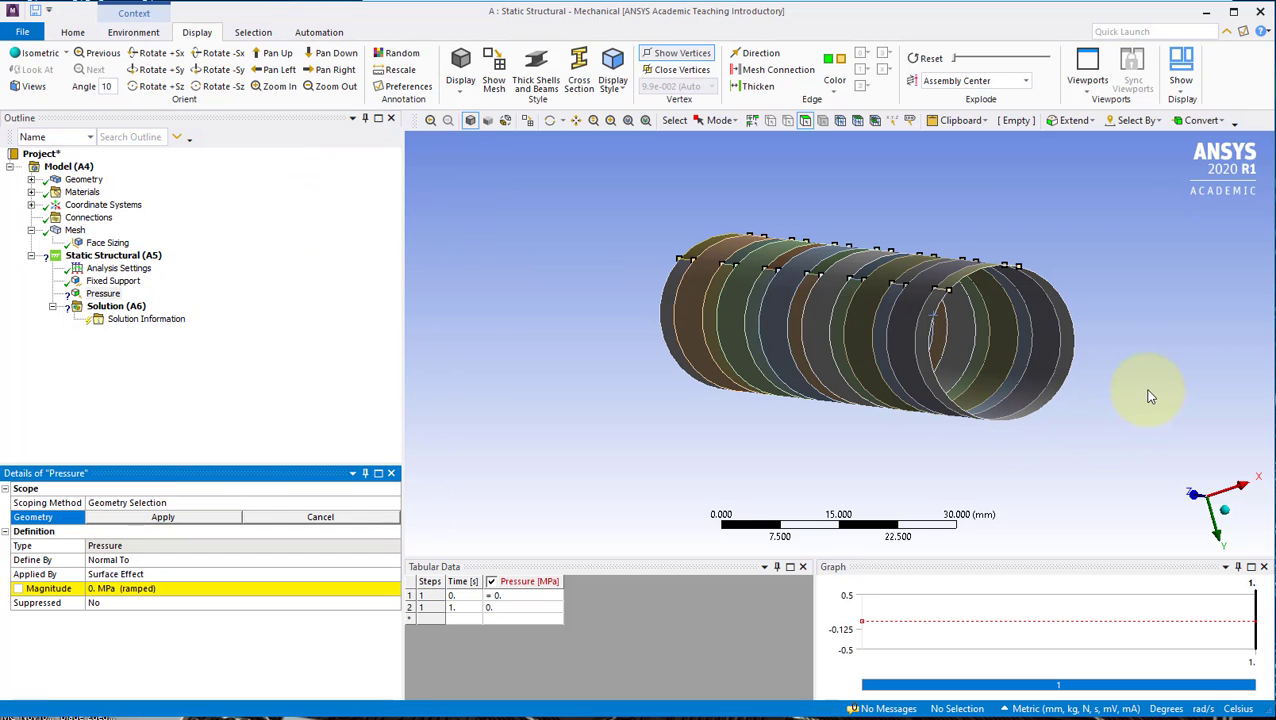
pyautogui.moveTo(1150, 395); pyautogui.dragTo(1025, 365)
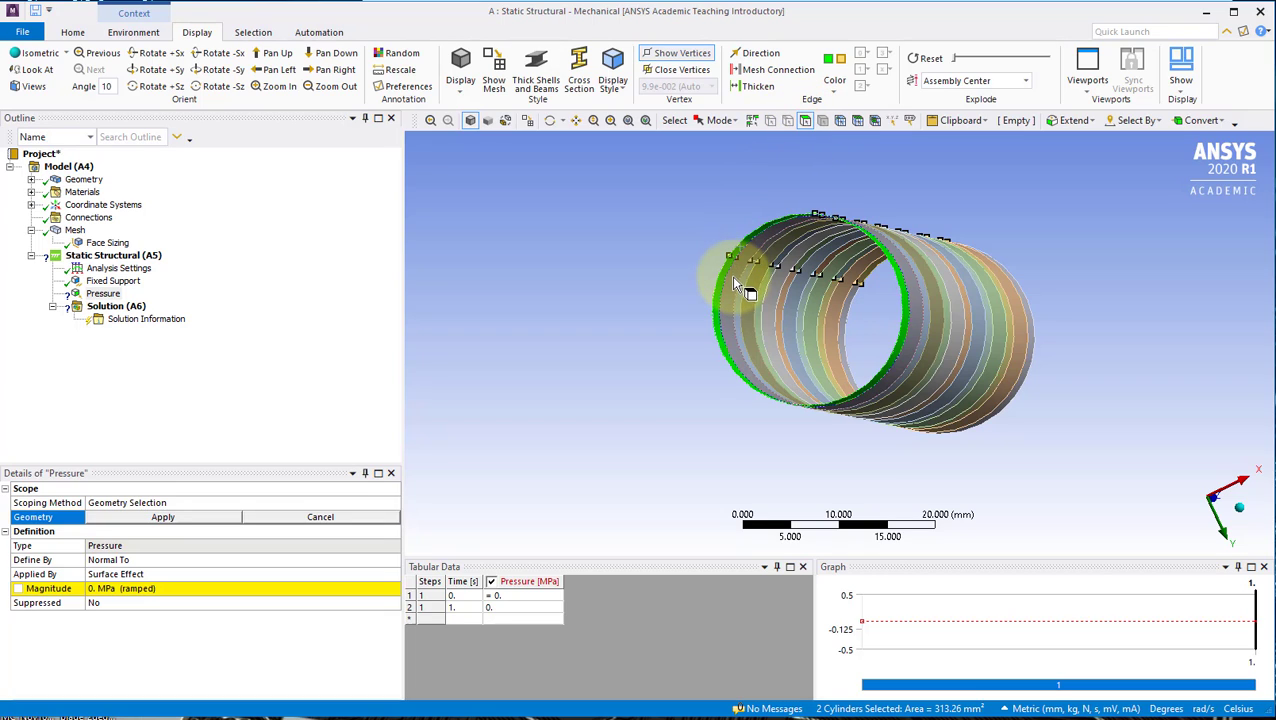
pyautogui.click(770, 265)
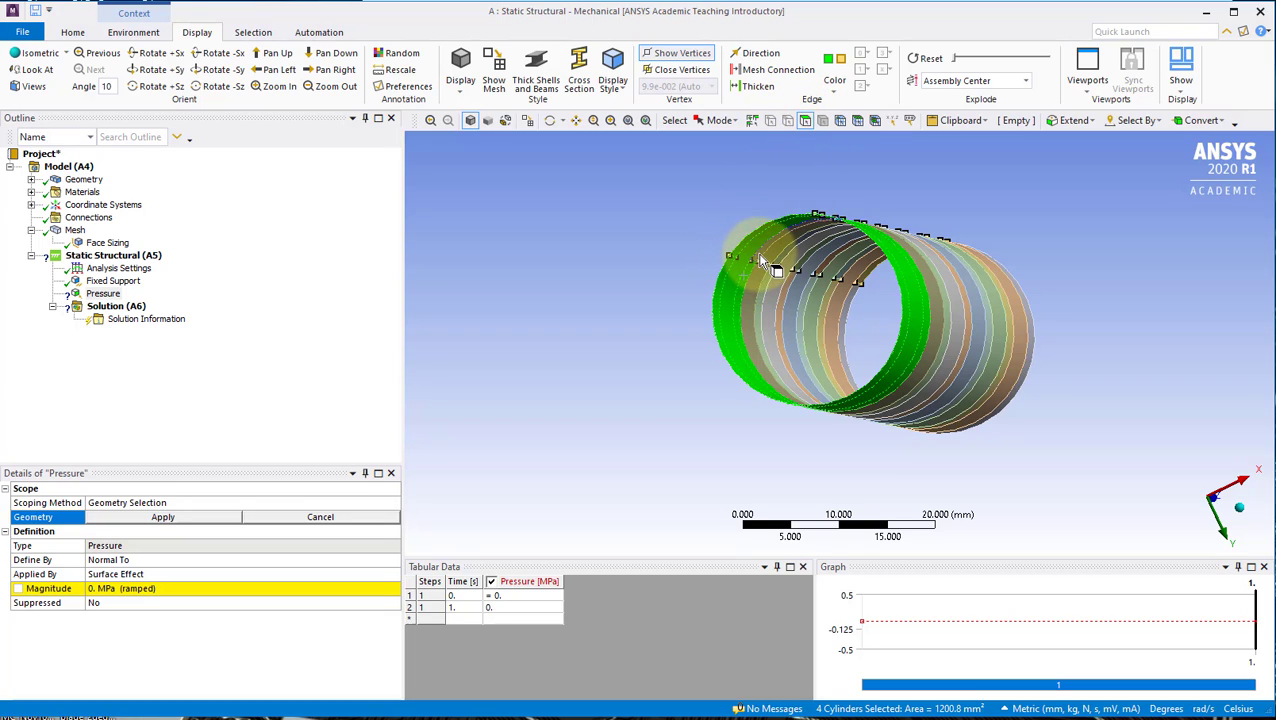
pyautogui.click(775, 275)
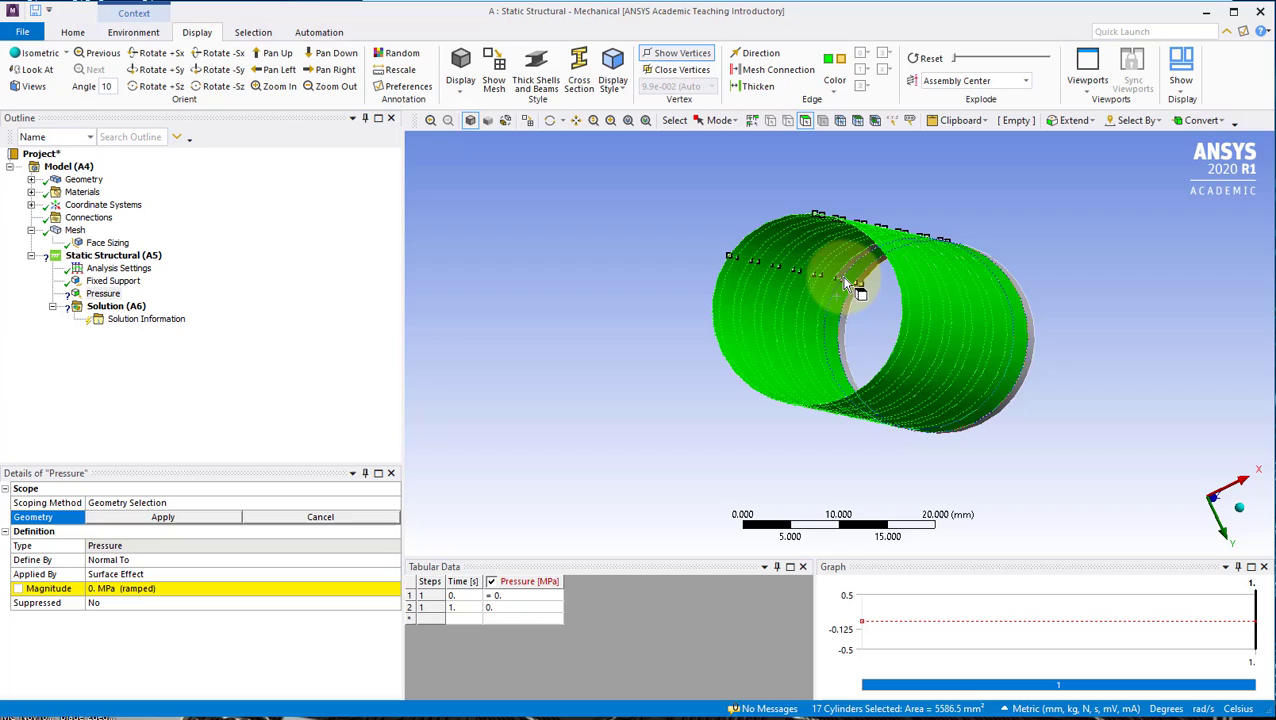
pyautogui.moveTo(845, 285); pyautogui.dragTo(755, 420)
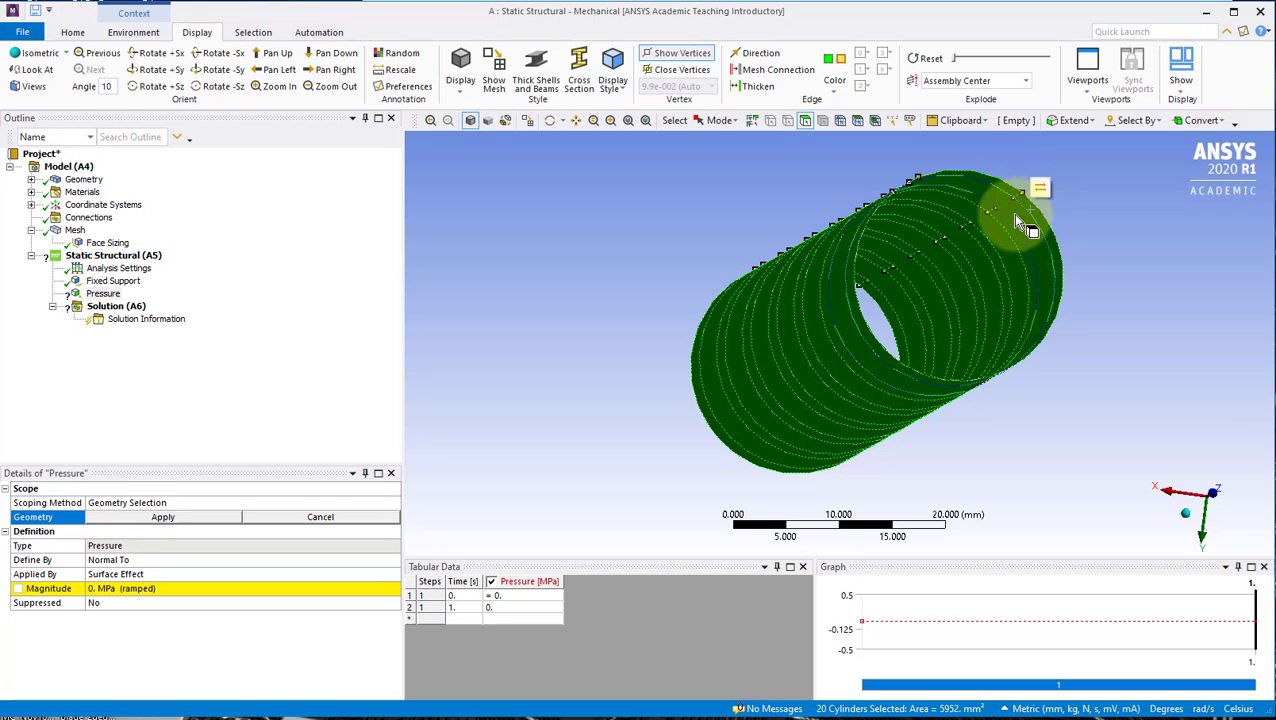
pyautogui.click(162, 517)
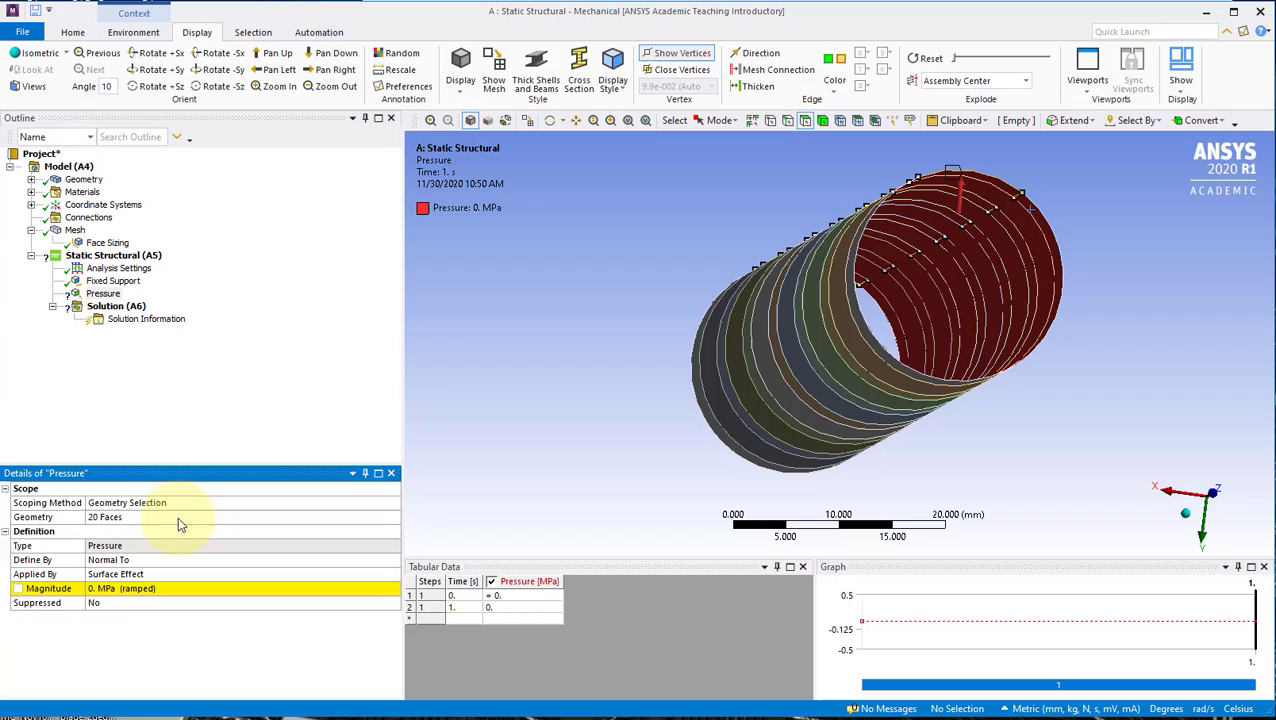
pyautogui.moveTo(157, 523)
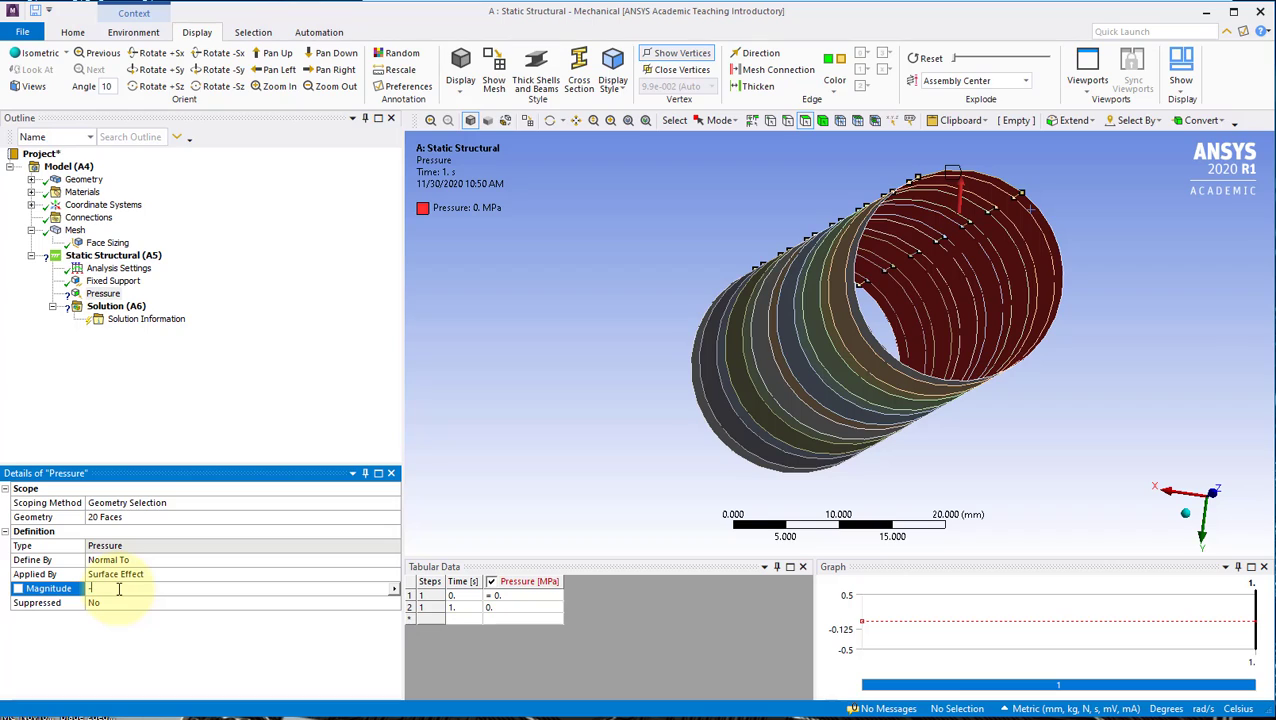
# Set the pressure magnitude to -1e-4 MPa
pyautogui.write('-1e-4')
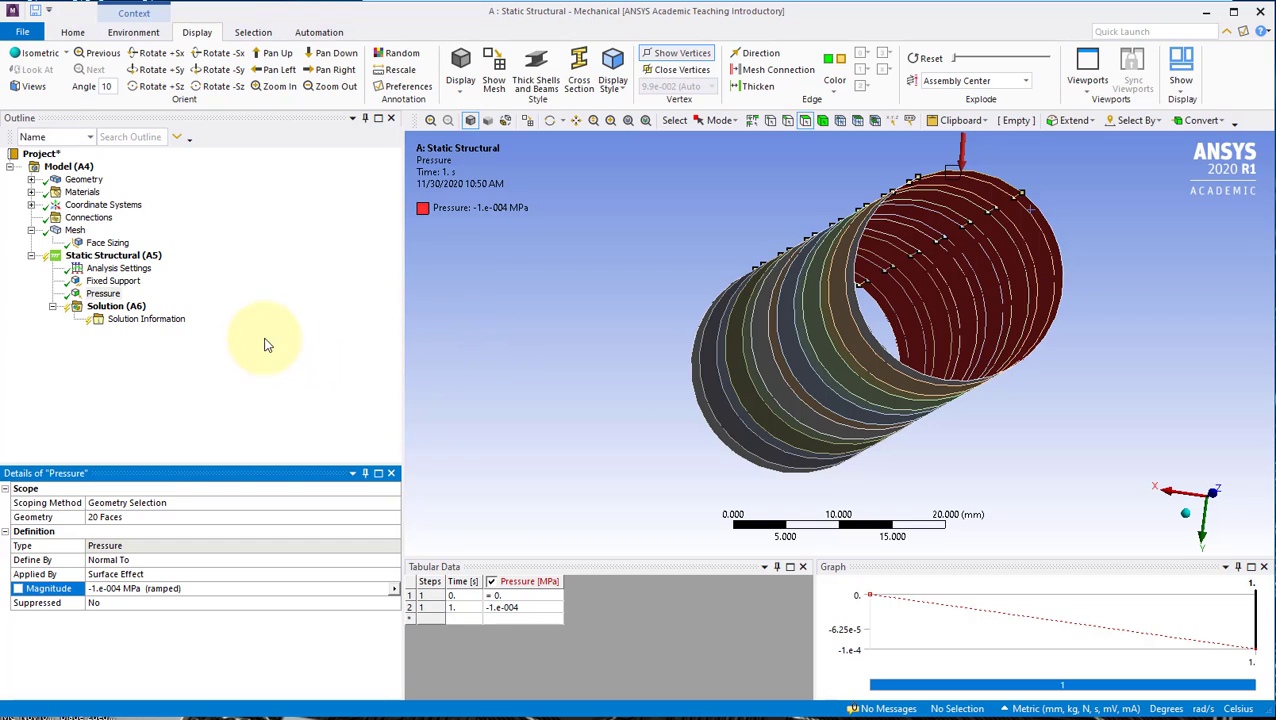
pyautogui.moveTo(238, 428)
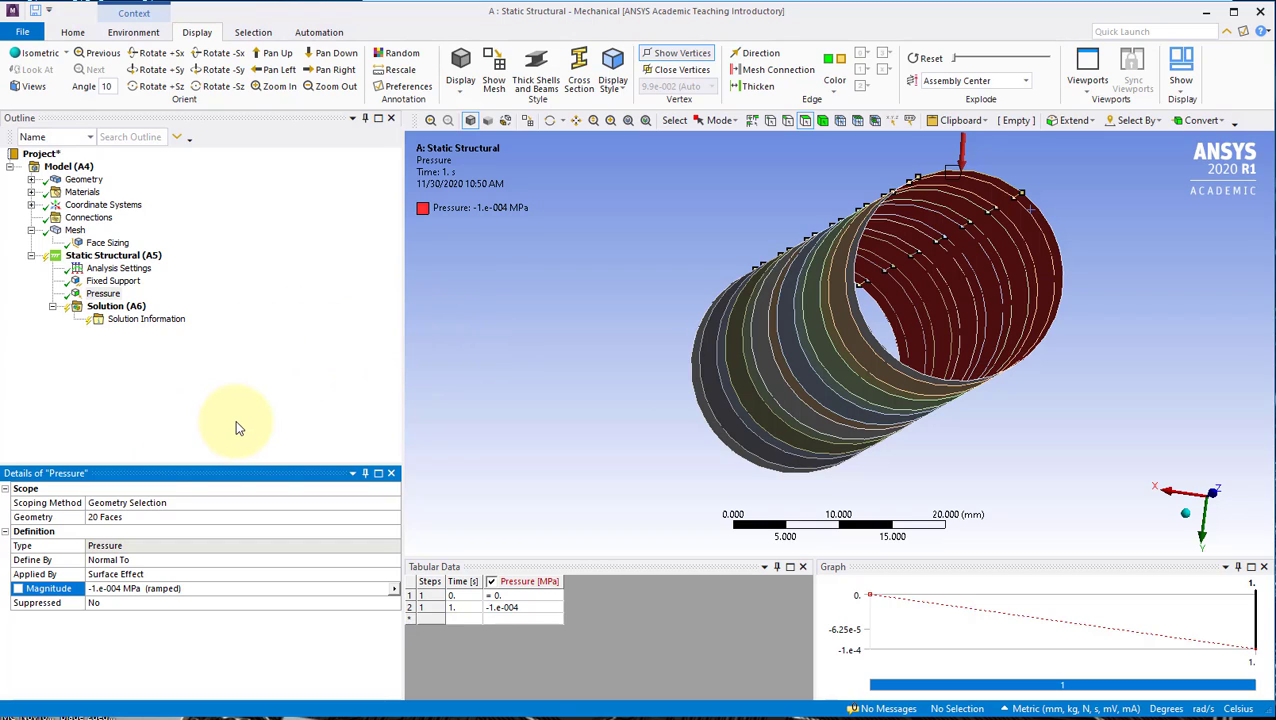